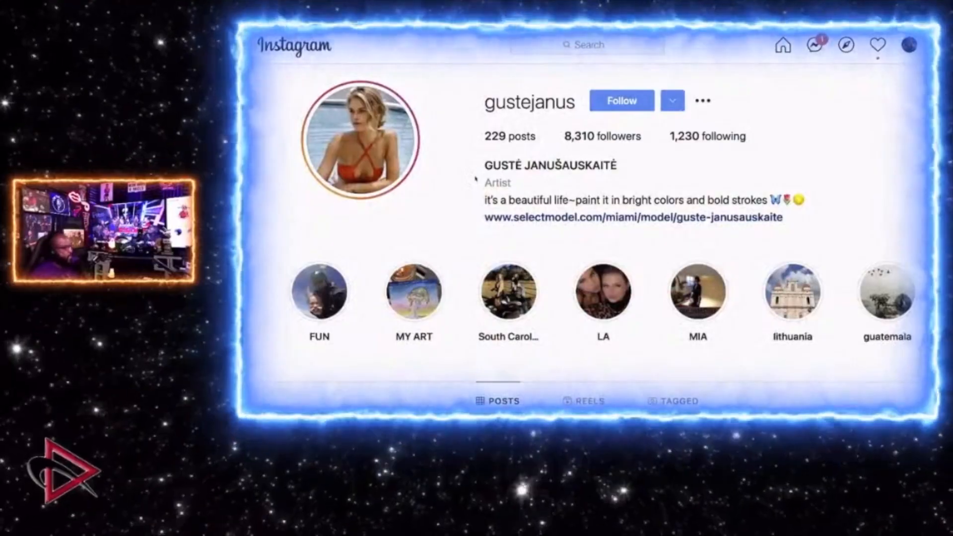
- Scroll down the artist's Instagram profile to the grid of photo posts
scroll(down, 3)
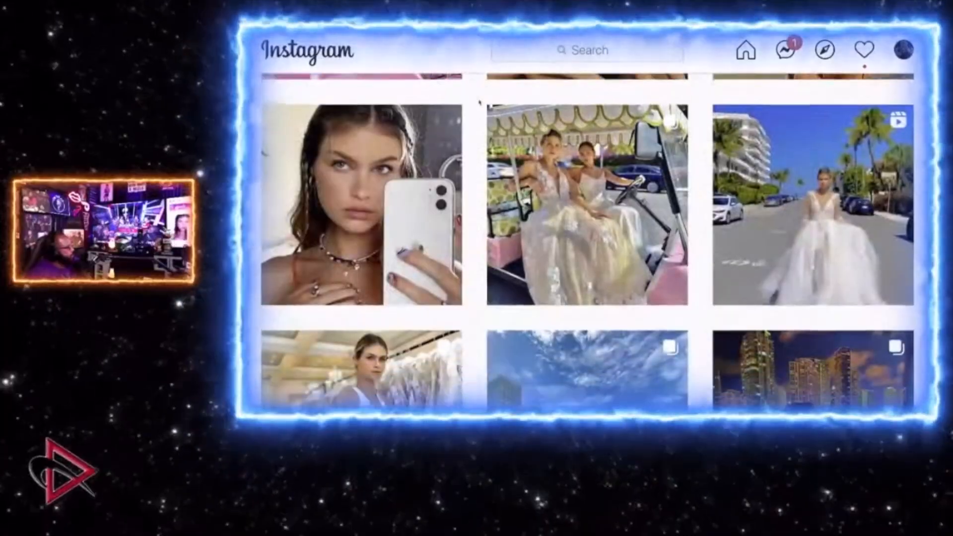
scroll(down, 3)
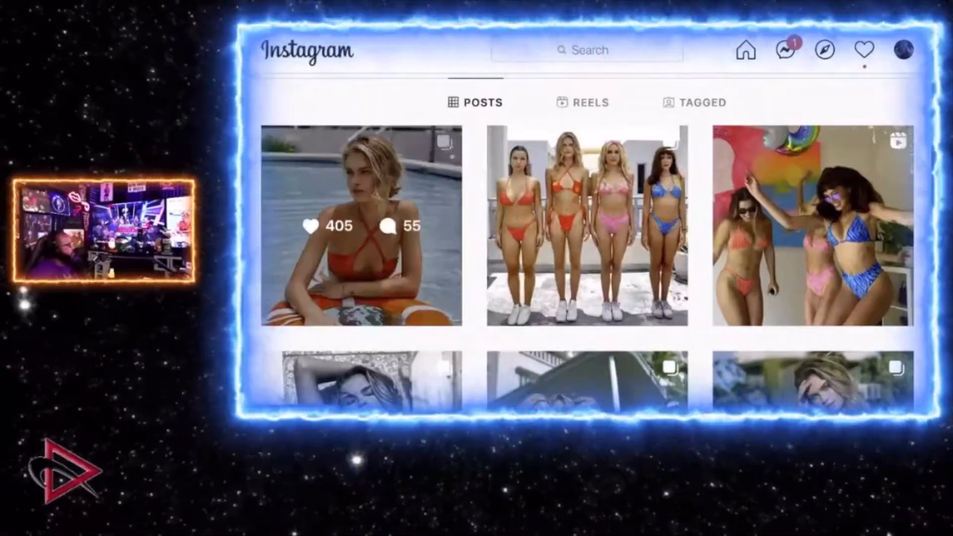
mouse_move(419, 85)
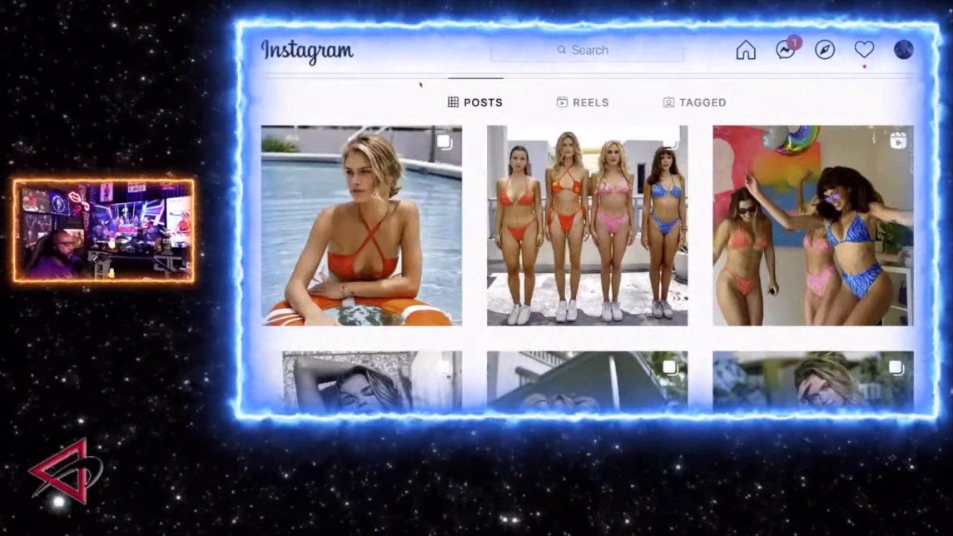
scroll(down, 3)
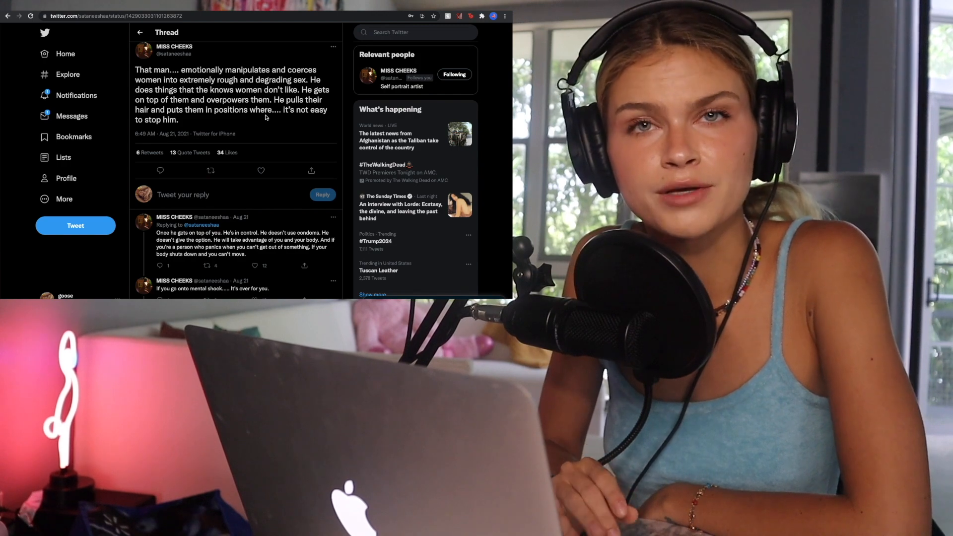
- Scroll the Twitter thread to the tweets about sexual value, boosting followers and OnlyFans
scroll(down, 3)
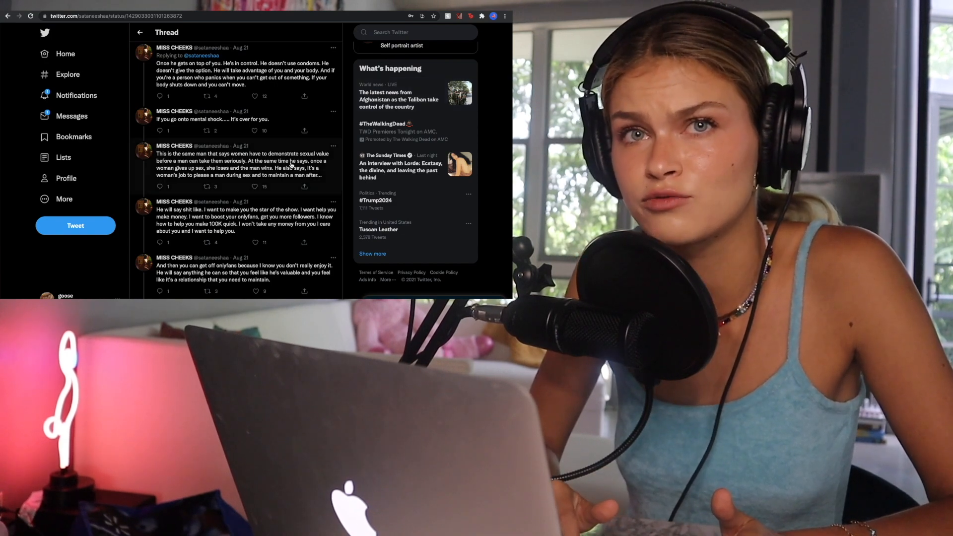
scroll(down, 3)
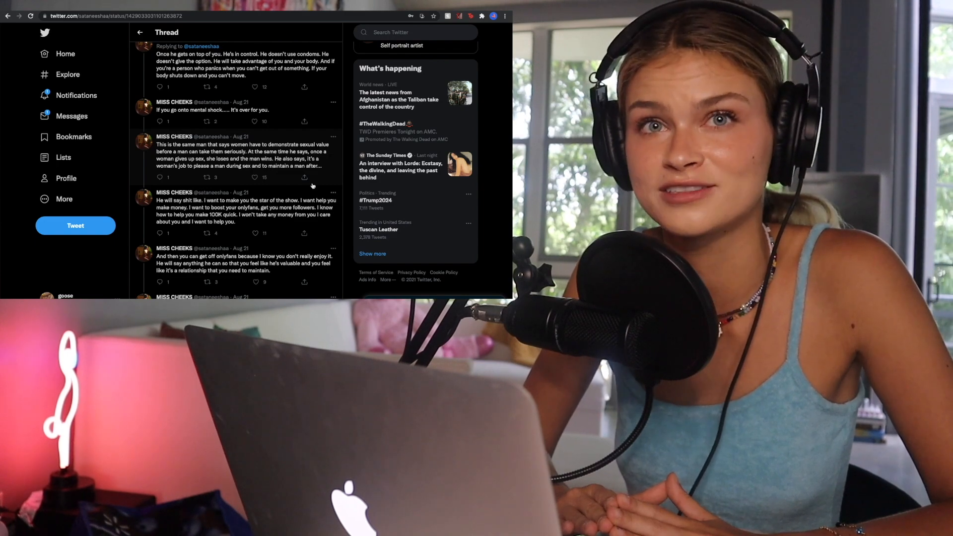
- Scroll through the controlling-behavior tweets to the one about wanting more than sex
scroll(down, 3)
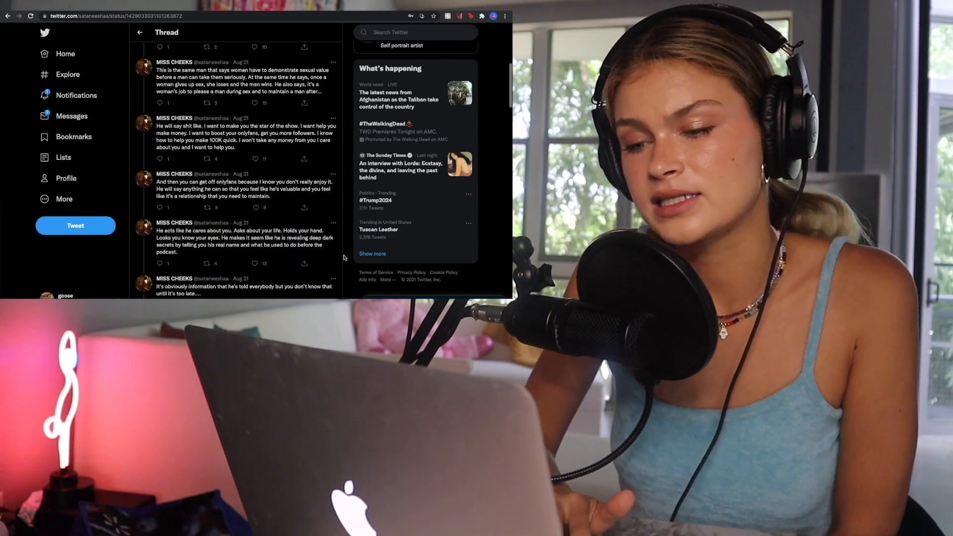
scroll(down, 3)
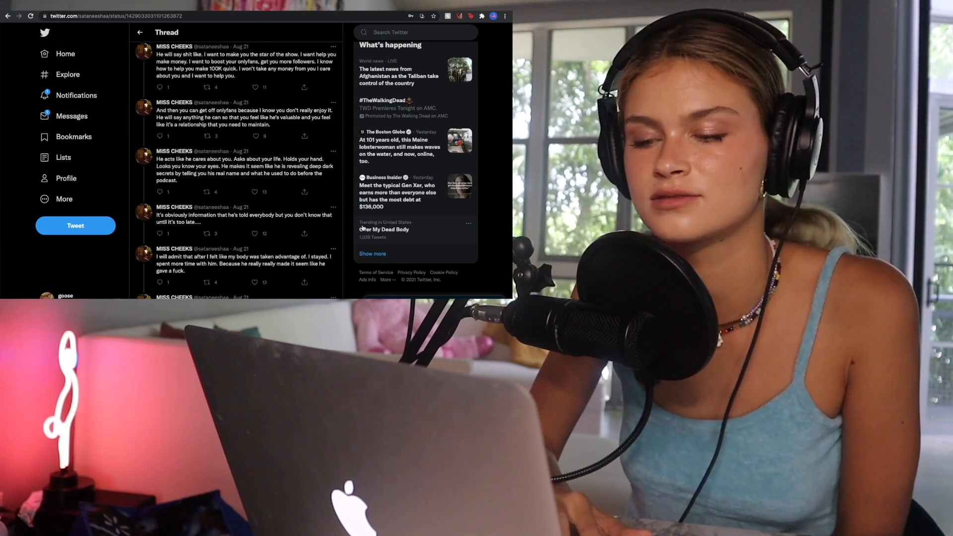
scroll(down, 3)
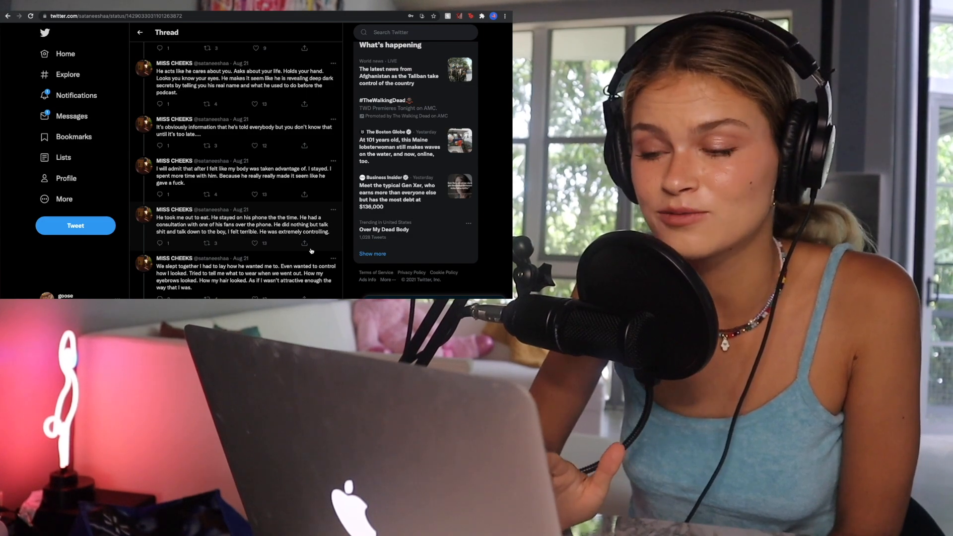
scroll(down, 3)
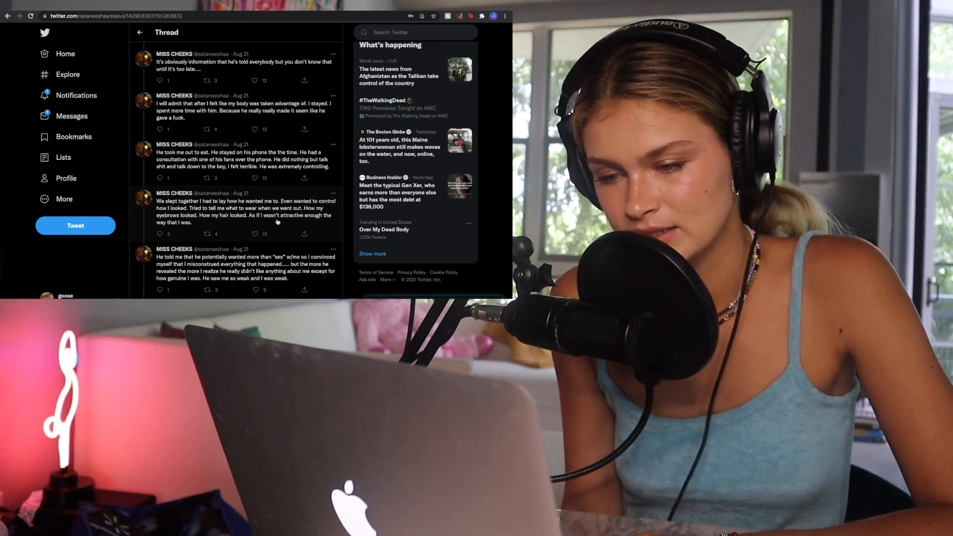
- Scroll past the sex-recording tweet to the second podcast visit and staying sober
scroll(down, 3)
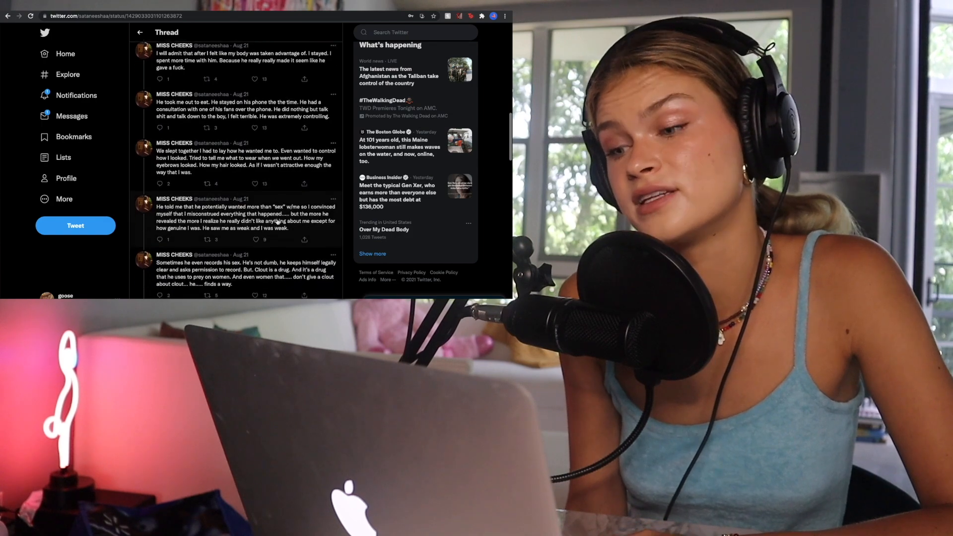
scroll(down, 3)
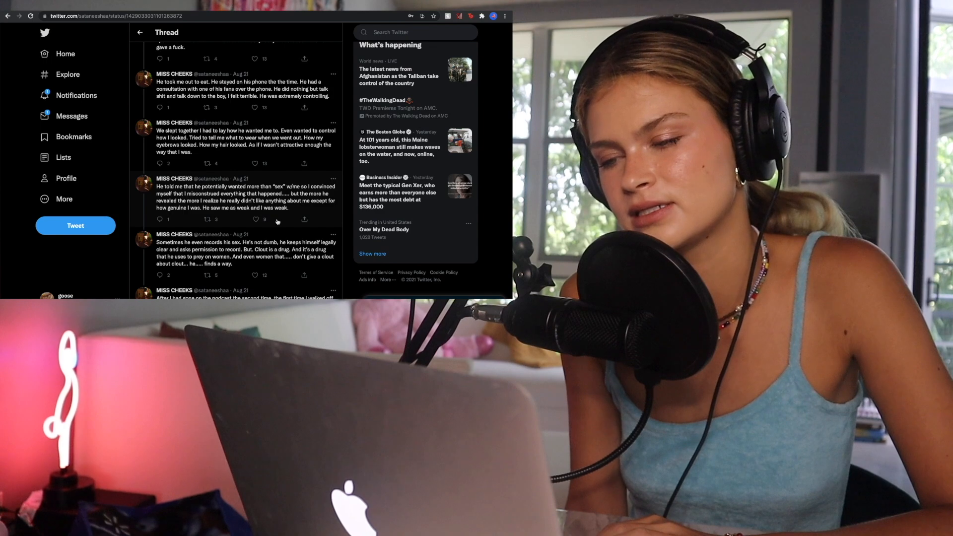
scroll(down, 3)
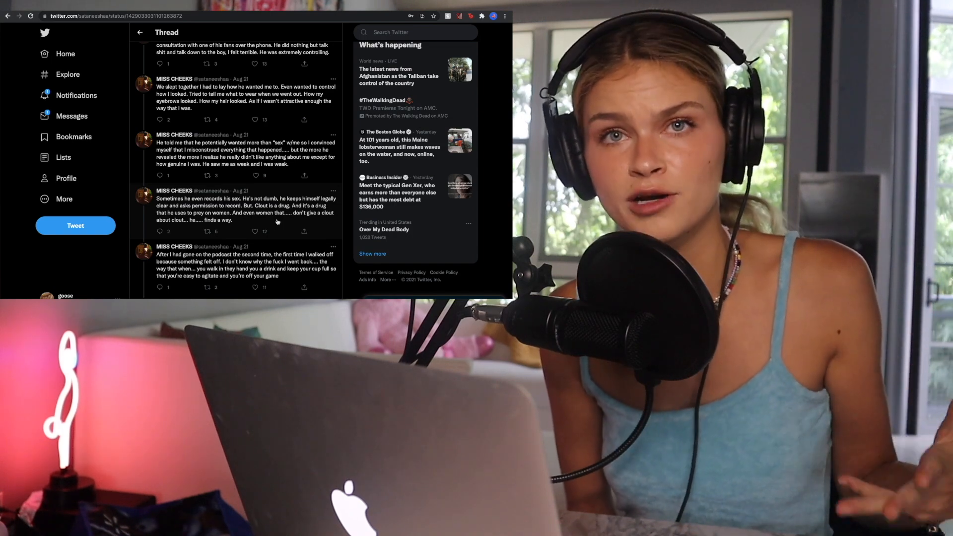
scroll(down, 3)
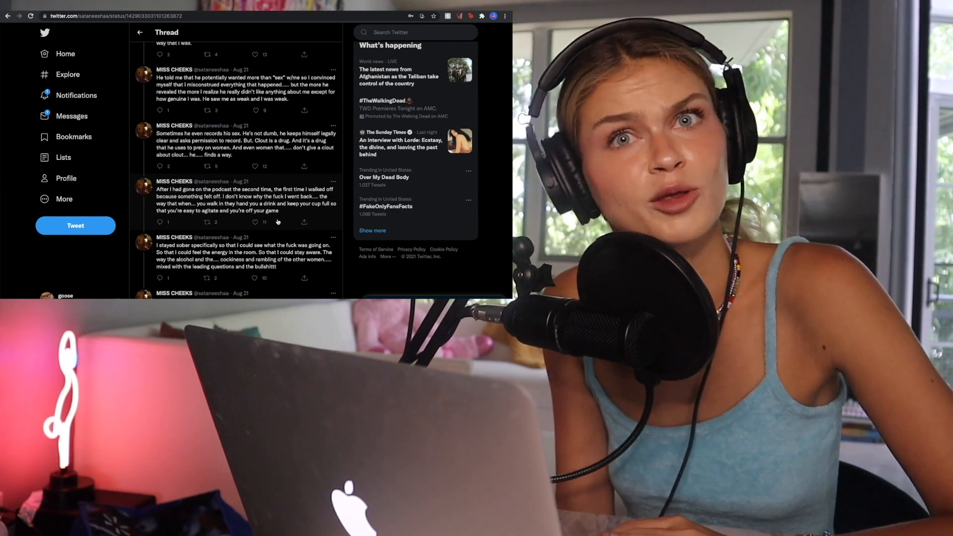
- Scroll to the tweets about hateful fans and the unwanted kiss in the car
scroll(down, 3)
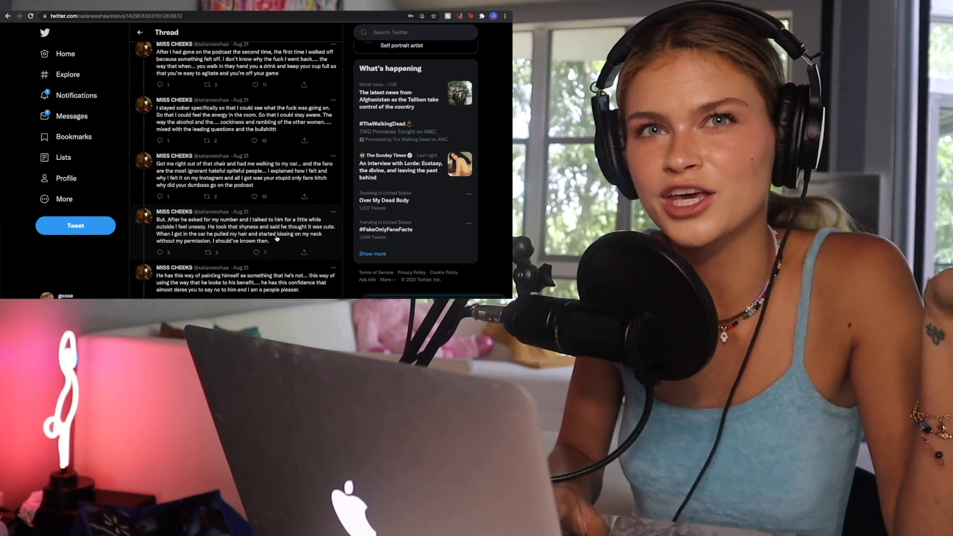
- Scroll to the tweets about never saying no to men and the podcast touching
scroll(down, 3)
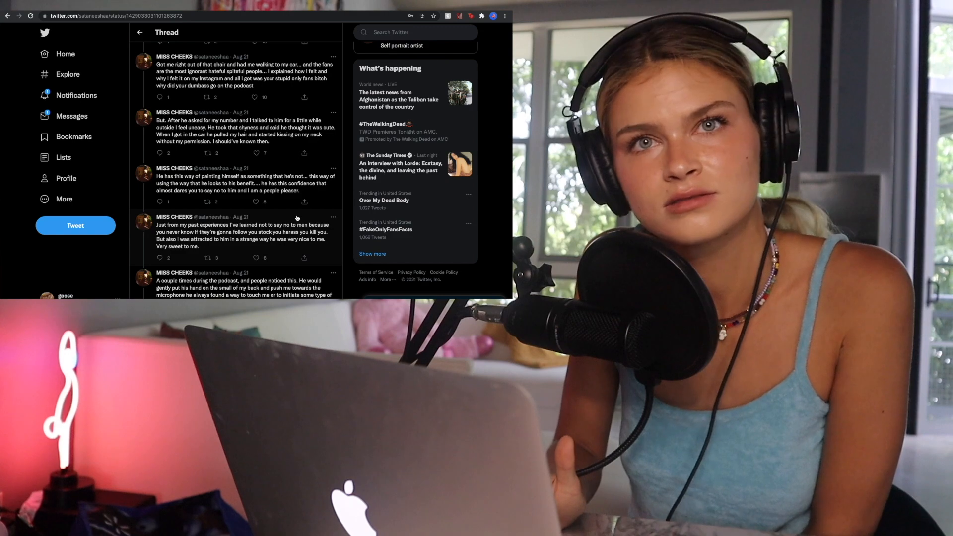
- Scroll to the thread's end, then back up to the author's reply with a screenshot
scroll(down, 3)
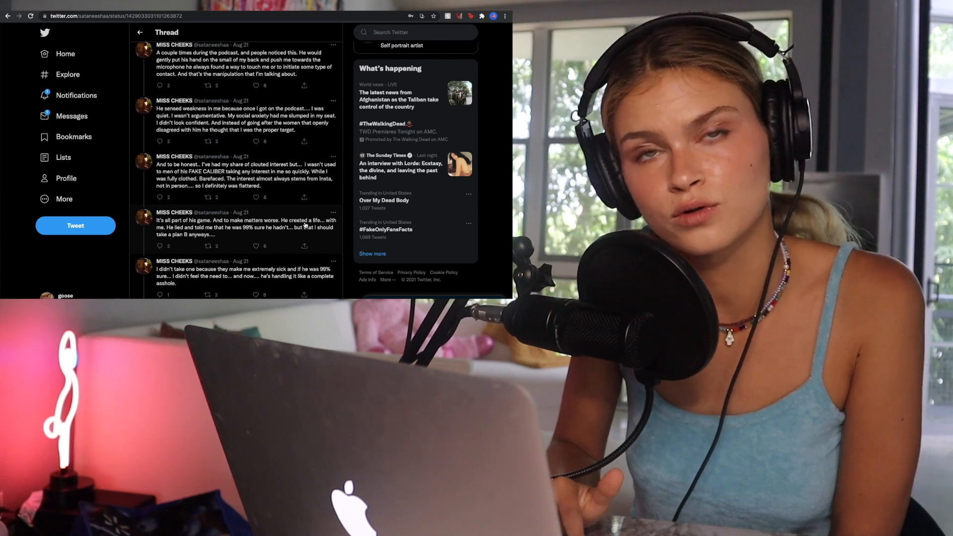
scroll(down, 3)
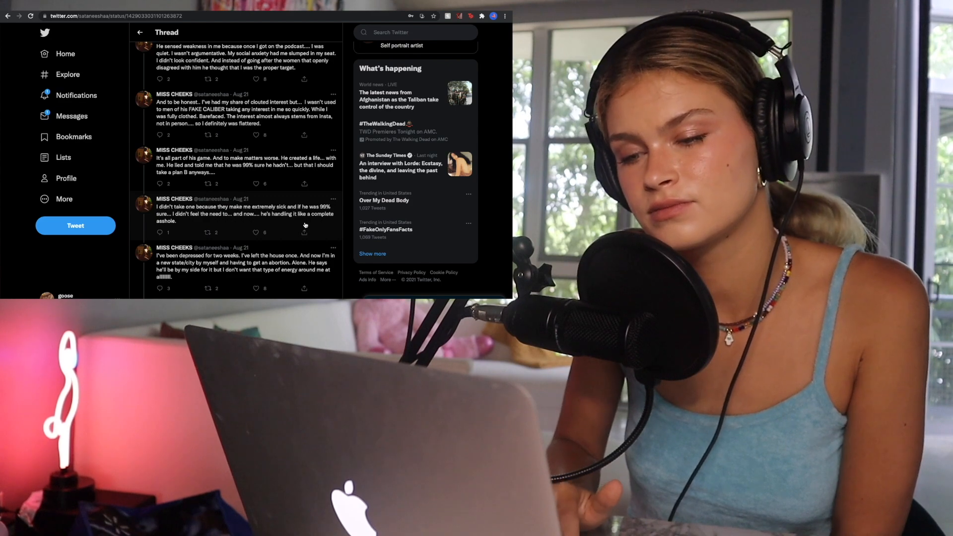
scroll(down, 3)
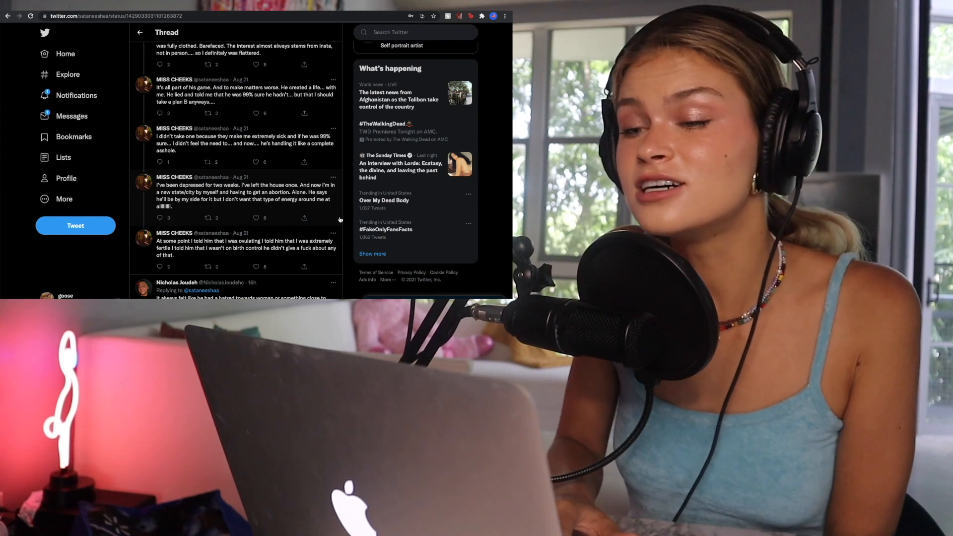
scroll(up, 3)
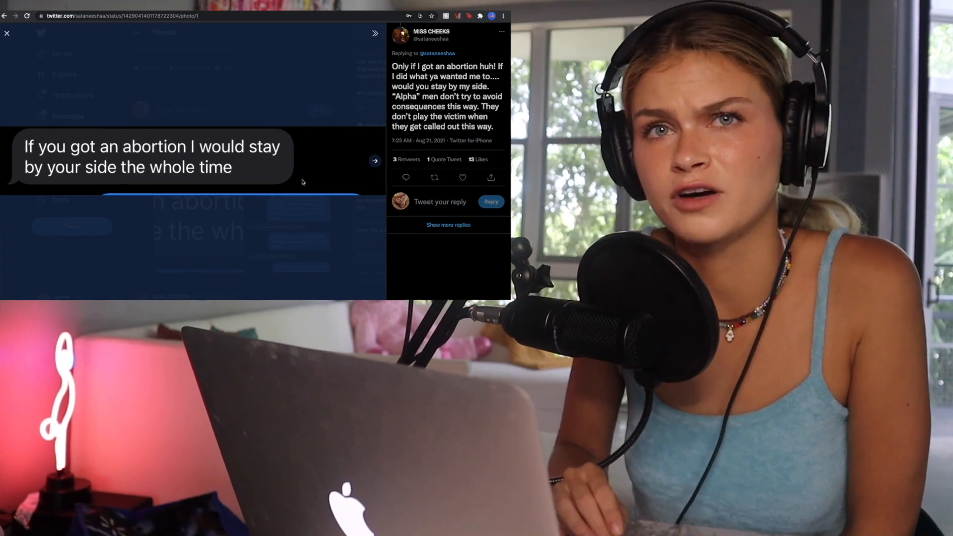
- Open the 'If you got an abortion I would stay by your side' screenshot full size
click(375, 160)
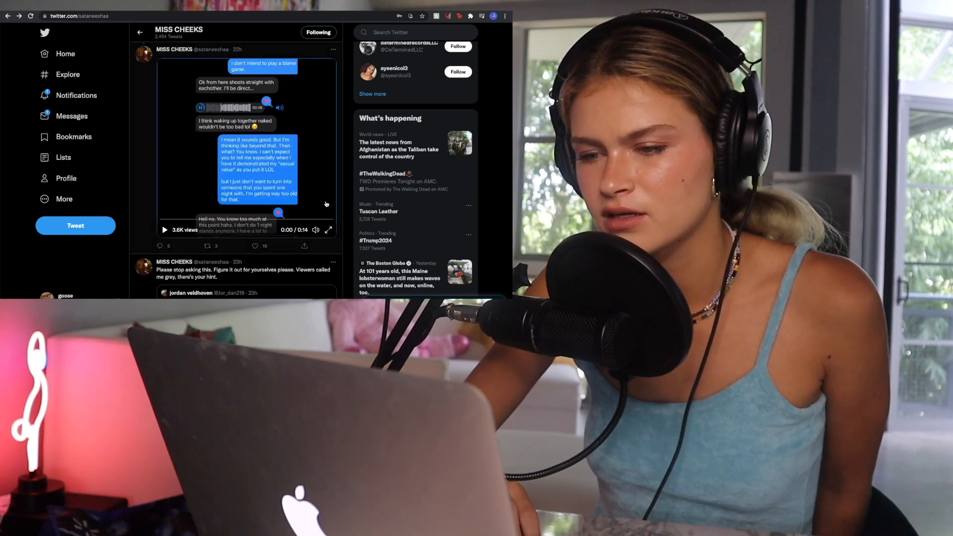
- Scroll back to the top of the author's profile to see her banner, bio and follower counts
scroll(up, 3)
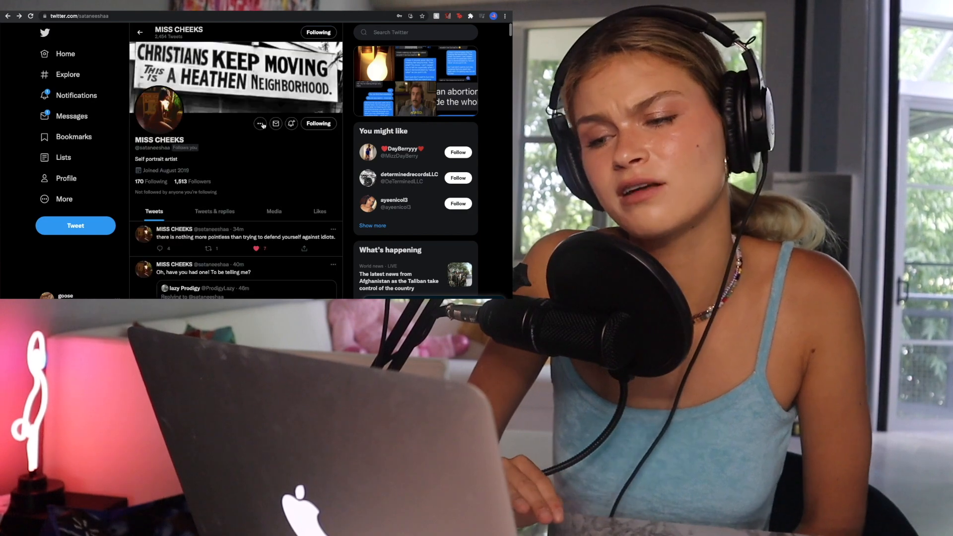
mouse_move(260, 124)
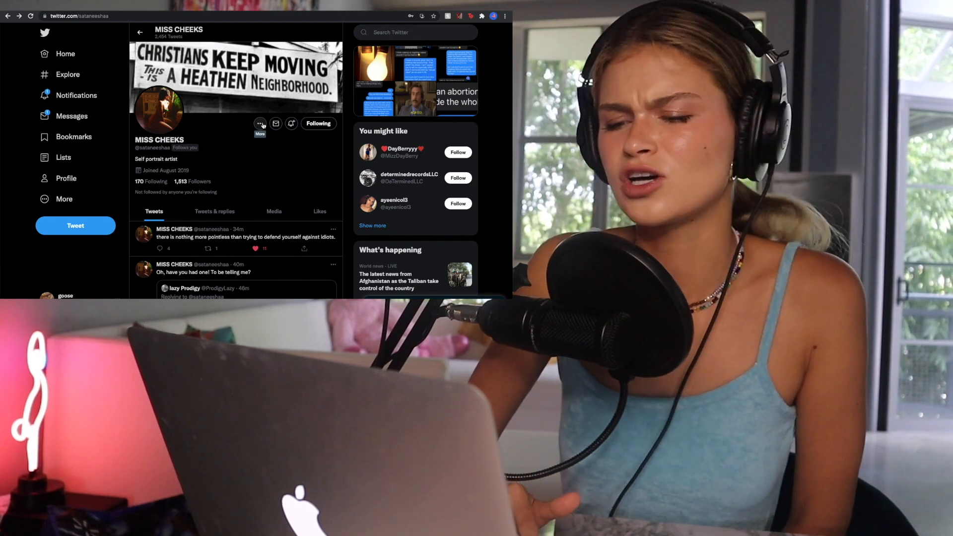
- Scroll through the author's latest tweets on her profile's Tweets tab
scroll(down, 3)
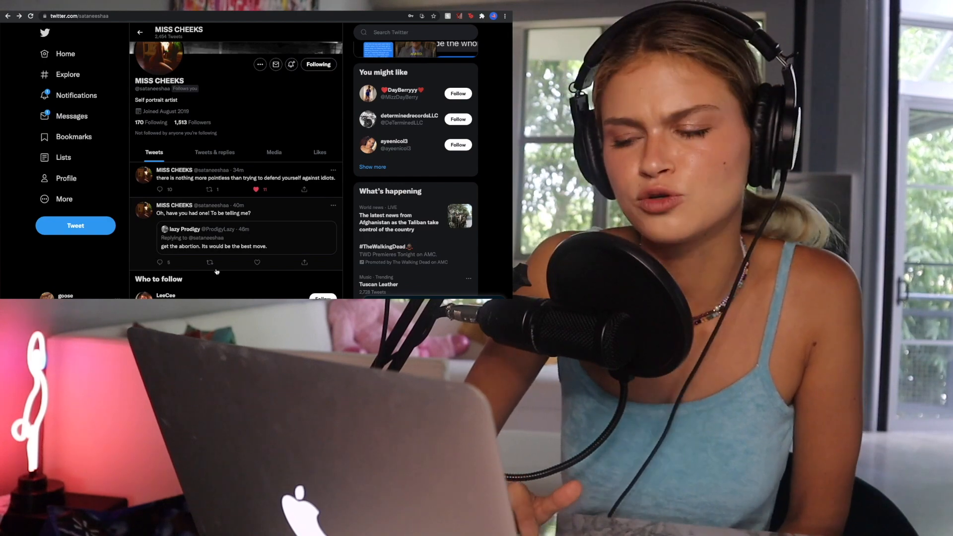
scroll(down, 3)
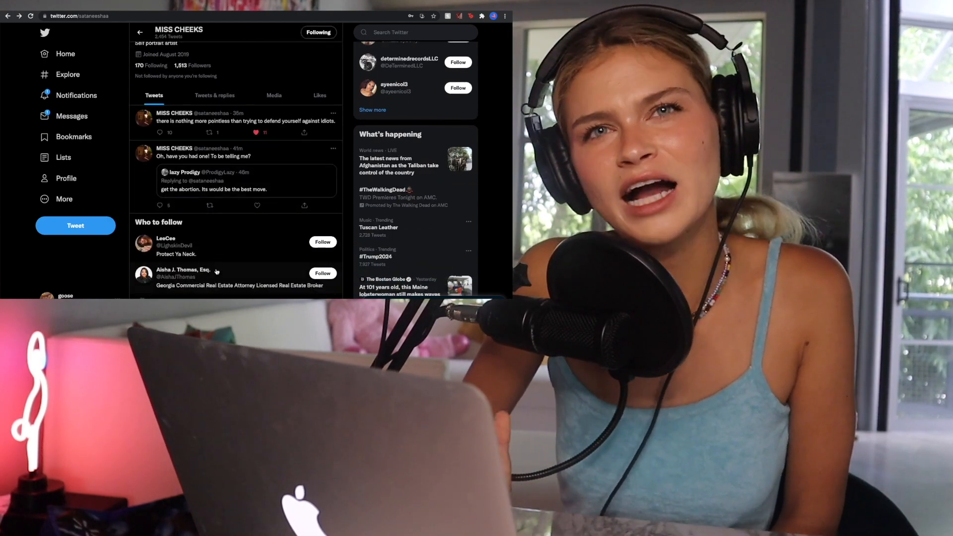
scroll(up, 3)
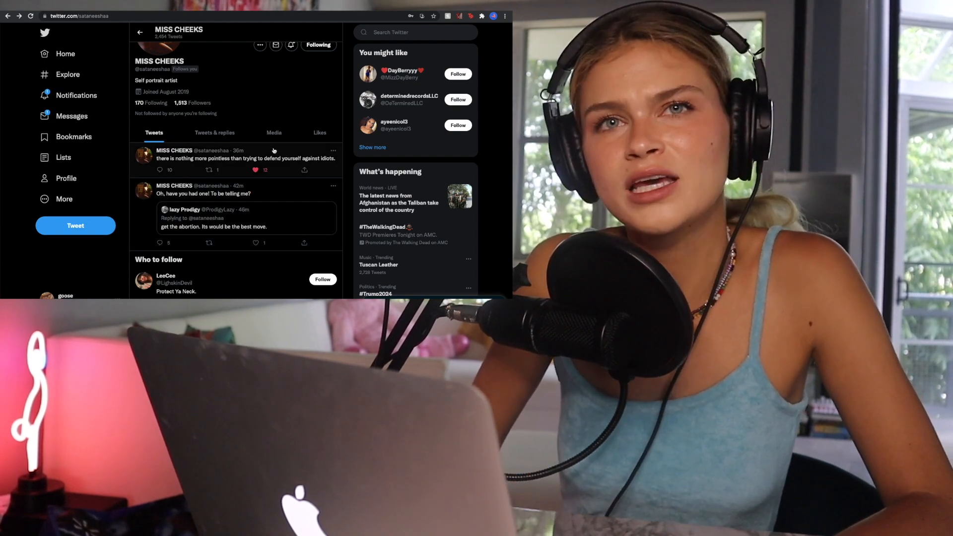
scroll(down, 3)
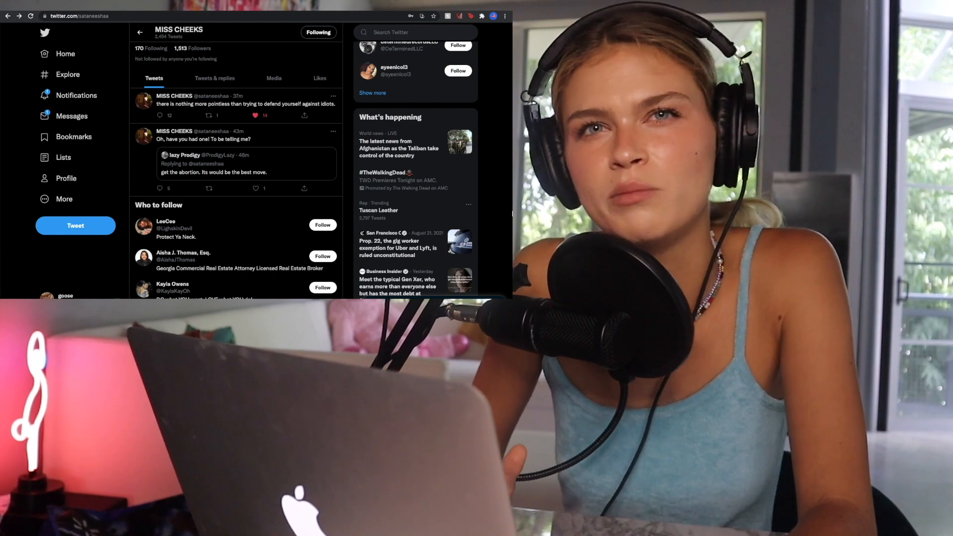
scroll(down, 3)
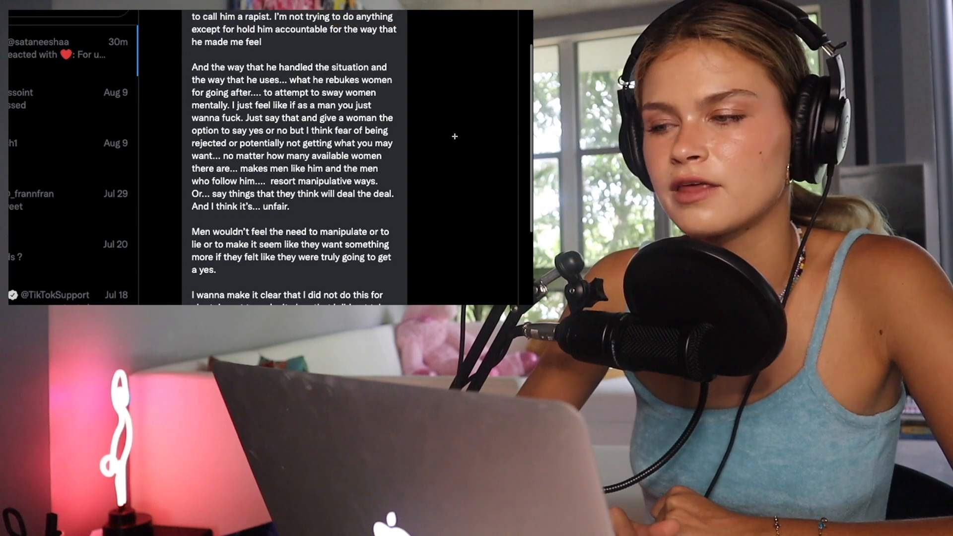
scroll(up, 3)
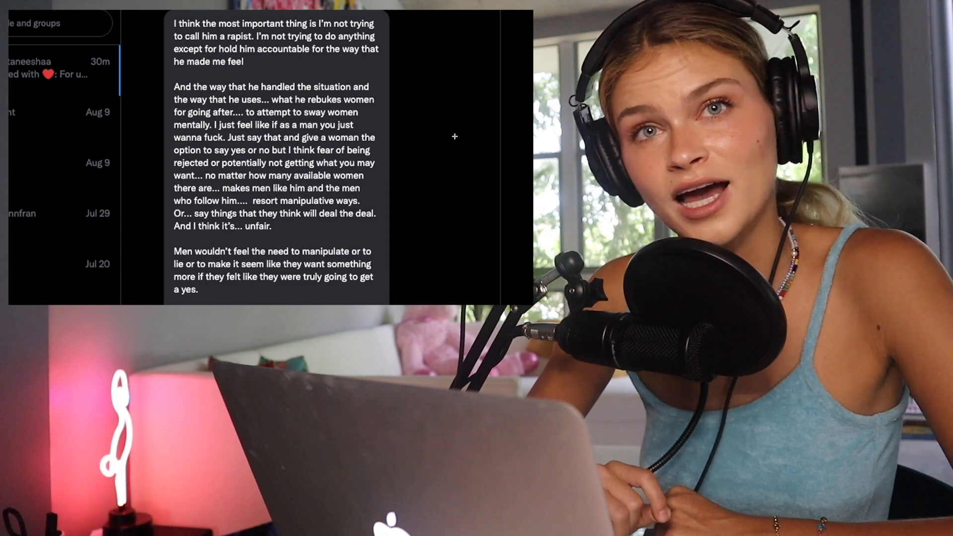
scroll(down, 3)
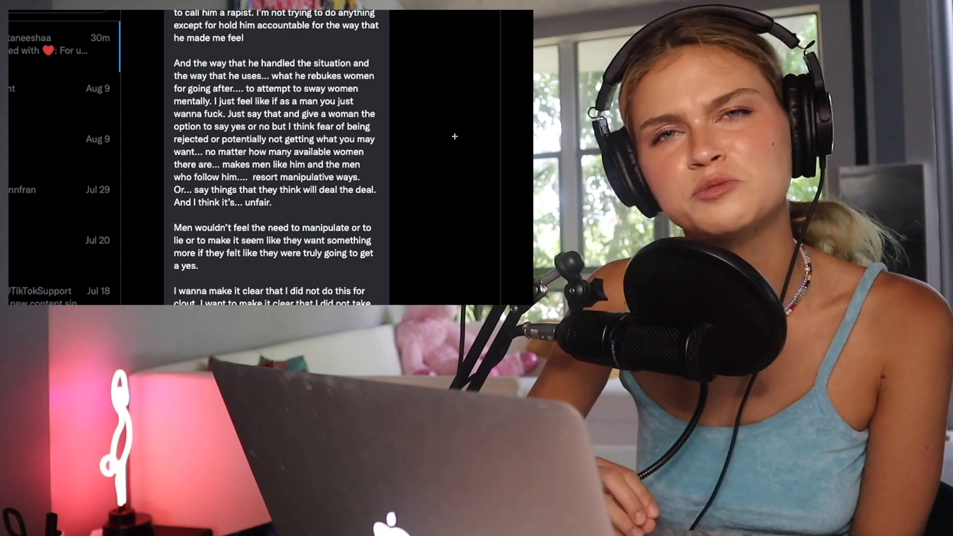
- Scroll the DM thread to read the author's message through 'this would come first'
scroll(down, 3)
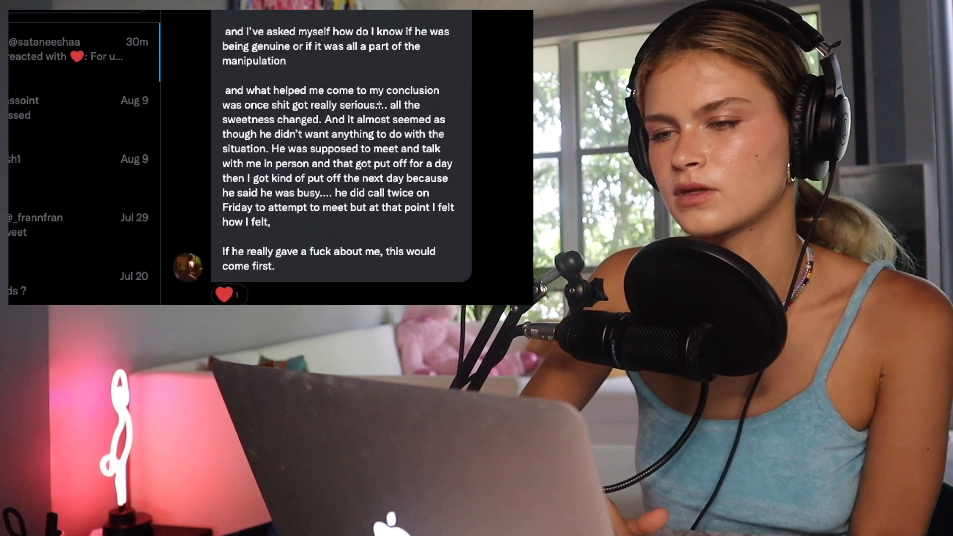
scroll(up, 3)
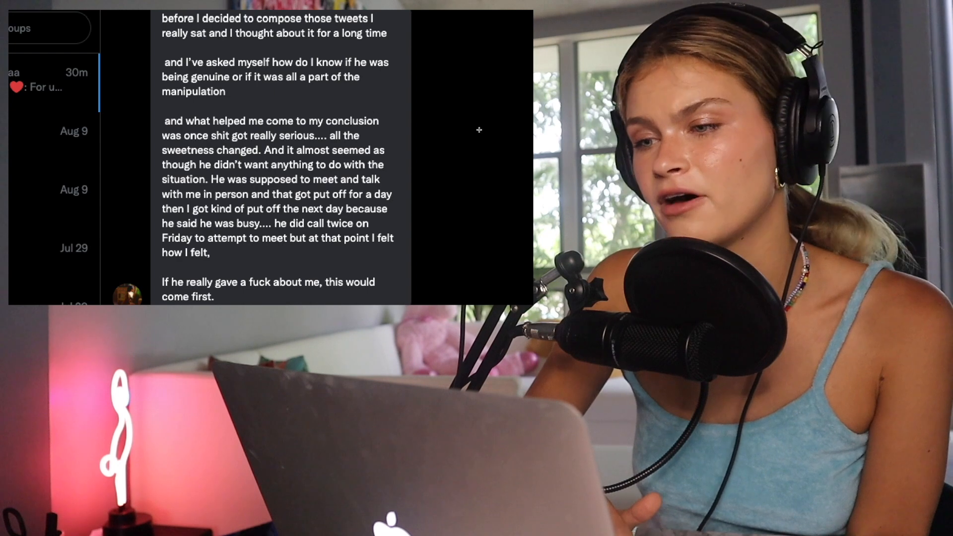